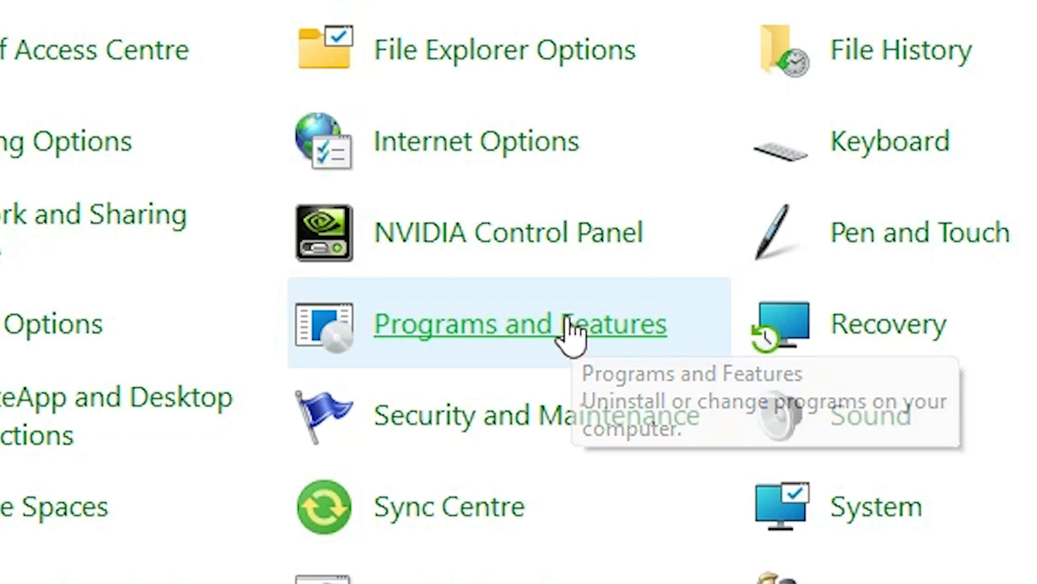
# Open Programs and Features from All Control Panel Items
pyautogui.click(519, 324)
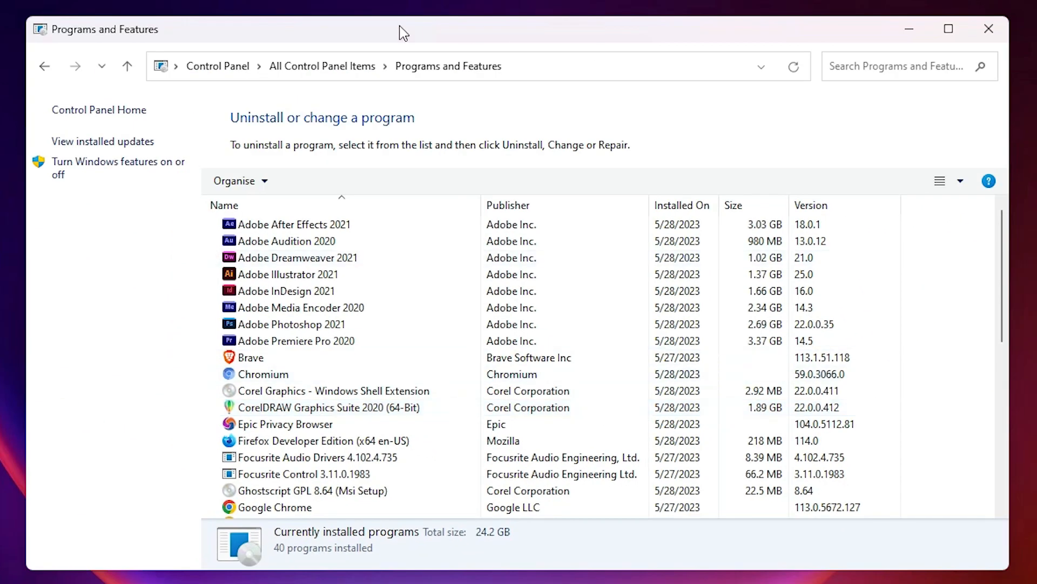
# Select Notepad++ (64-bit x64) in the installed programs list and launch Uninstall
pyautogui.click(297, 257)
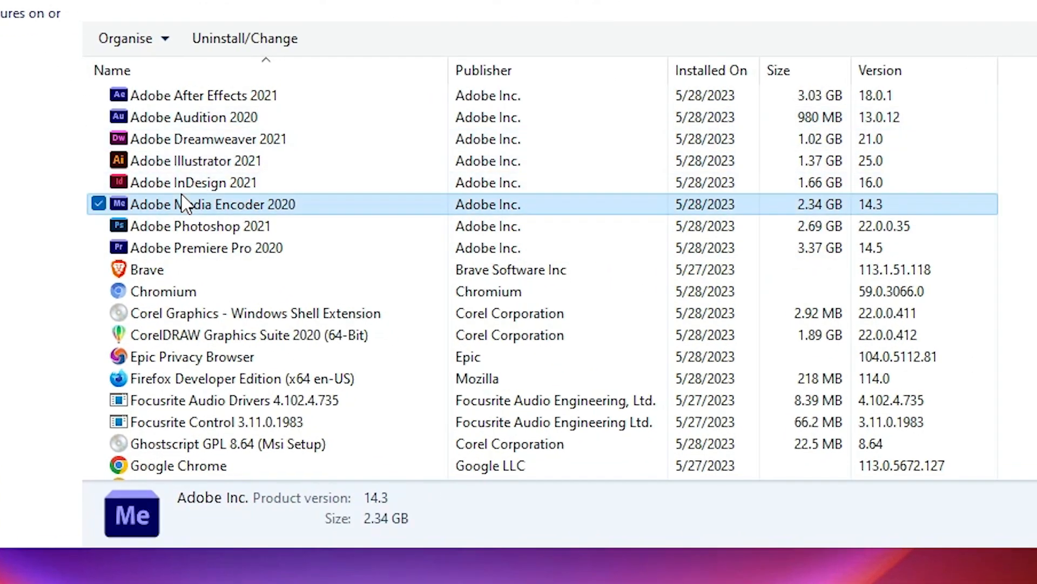
pyautogui.scroll(-3)
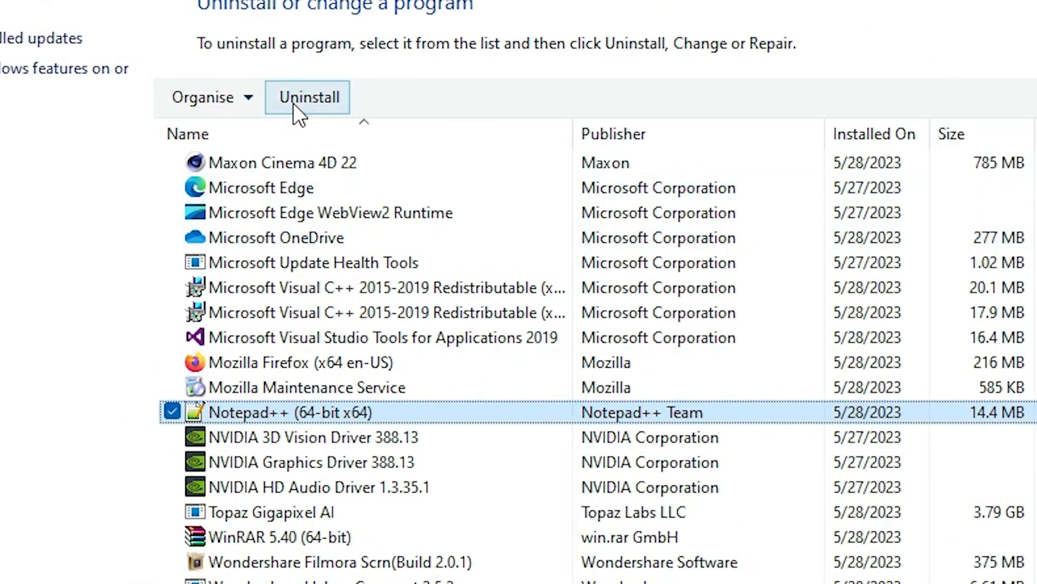
pyautogui.moveTo(331, 163)
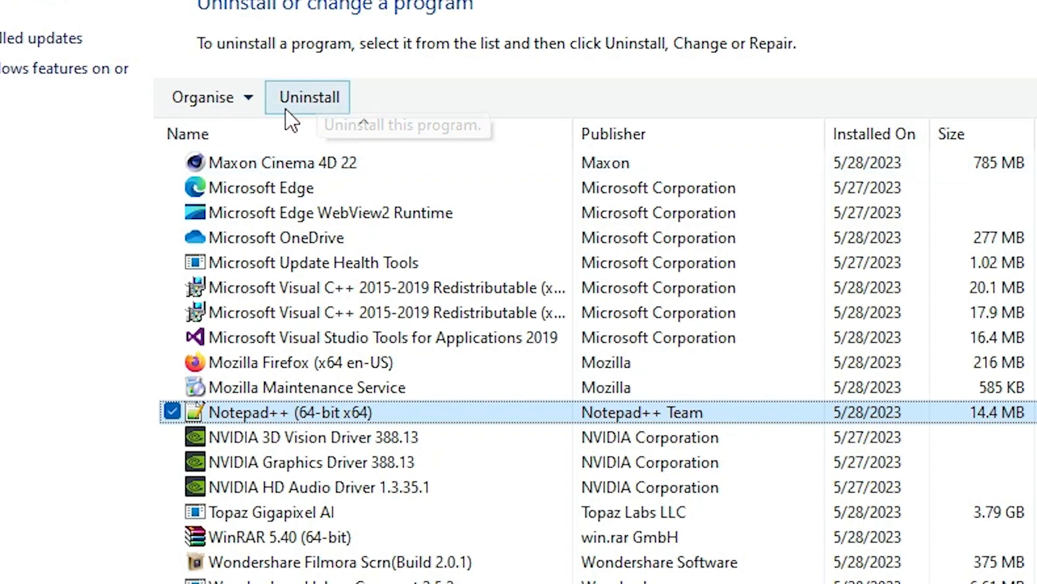
pyautogui.click(307, 97)
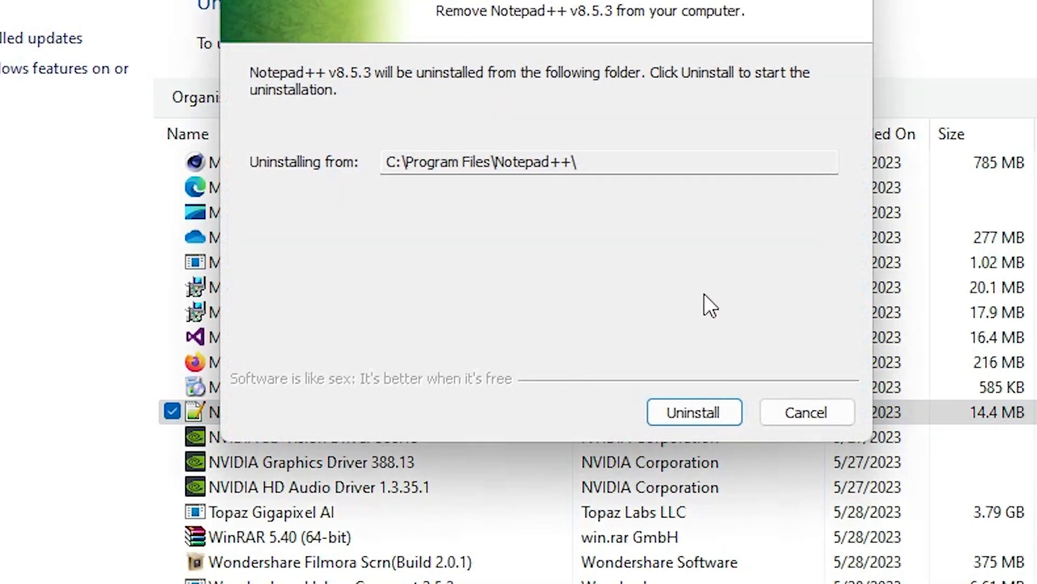
# Start the Notepad++ v8.5.3 uninstall, closing Notepad++ and retrying after the running warning
pyautogui.click(694, 411)
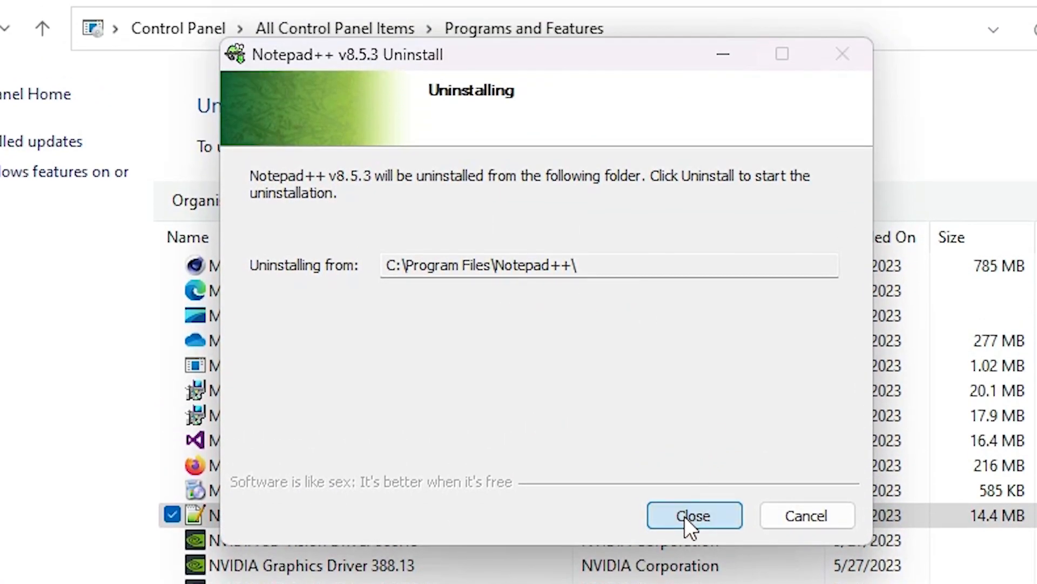
pyautogui.click(693, 515)
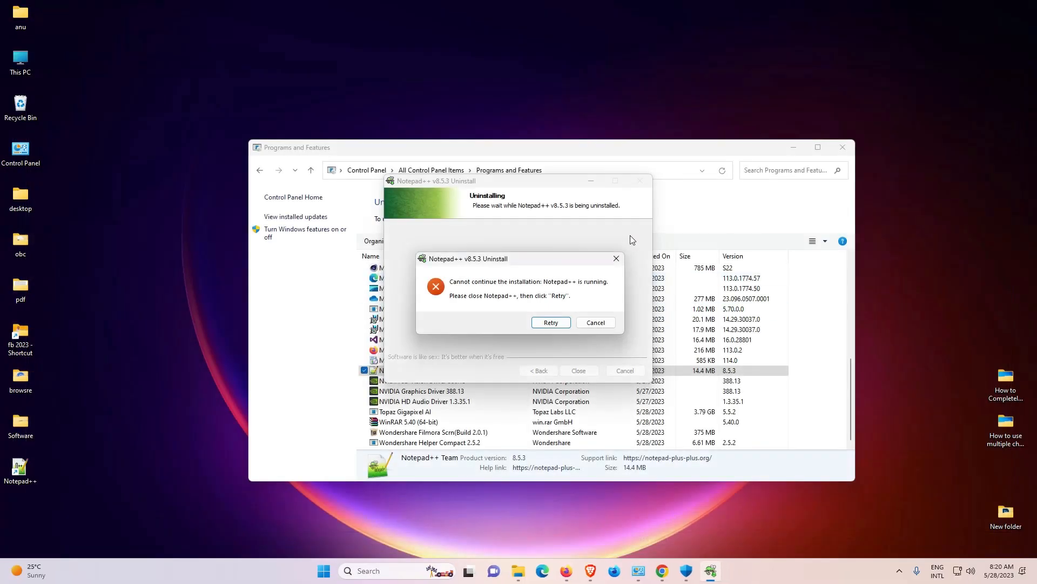
pyautogui.click(550, 322)
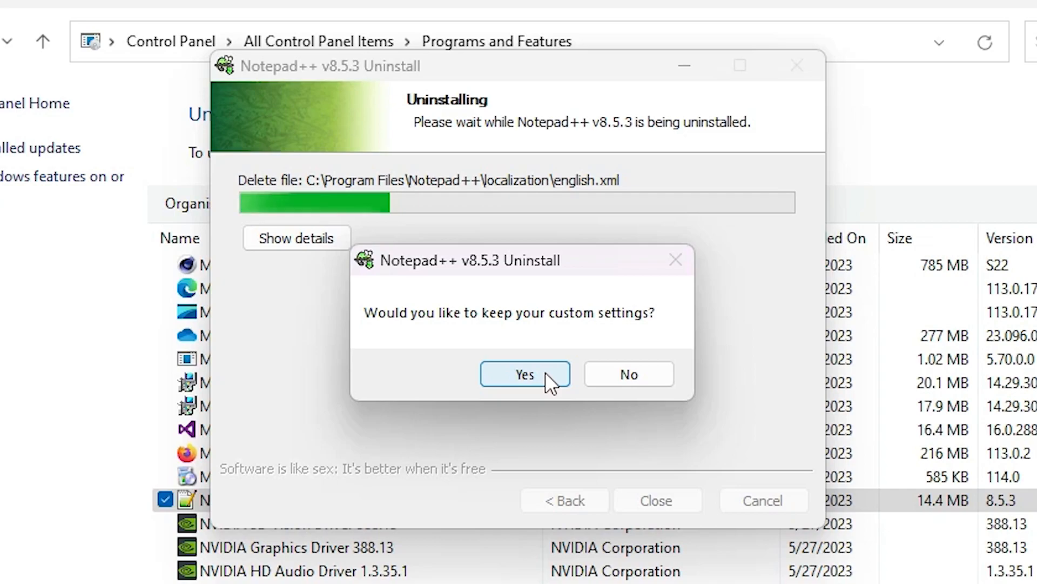
# Keep custom settings, close the completed uninstaller, and return to the programs list
pyautogui.click(524, 374)
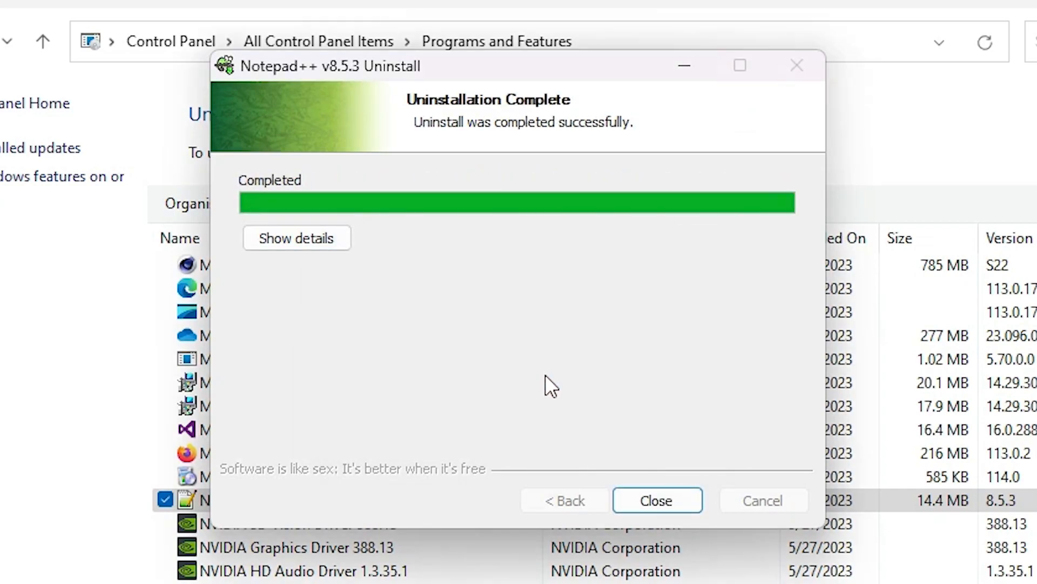
pyautogui.moveTo(655, 497)
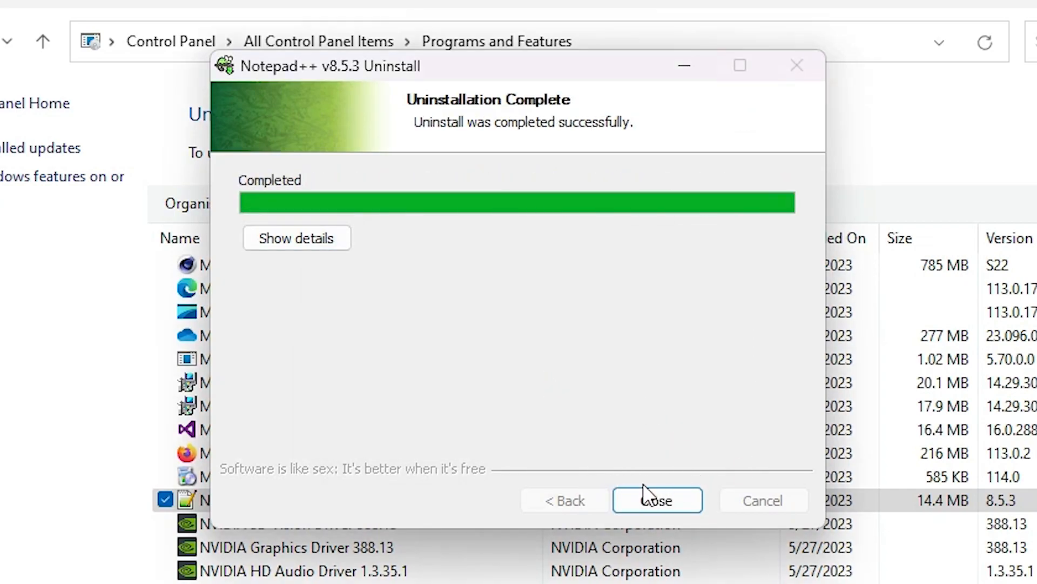
pyautogui.click(657, 499)
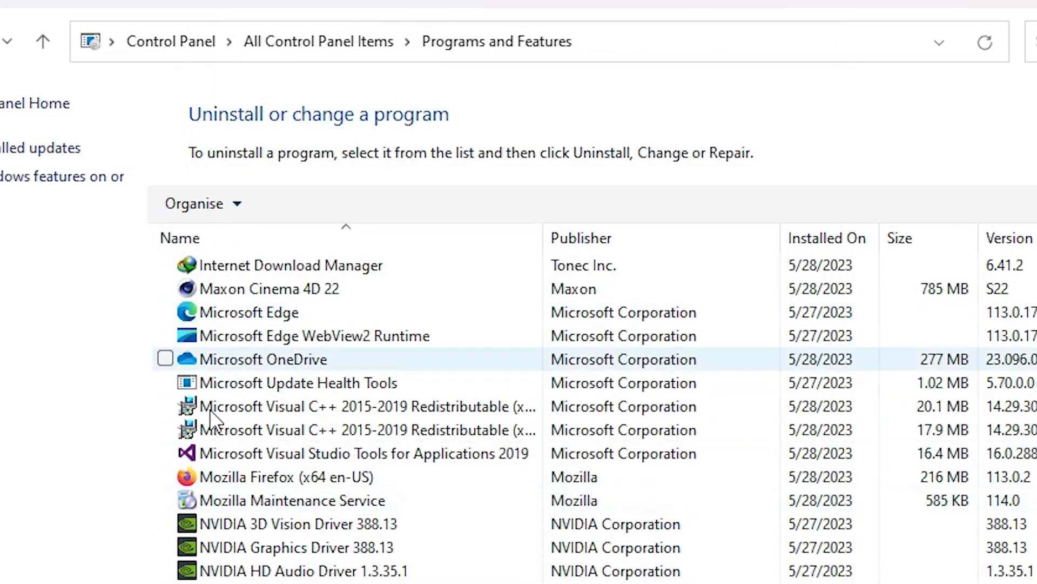
pyautogui.scroll(3)
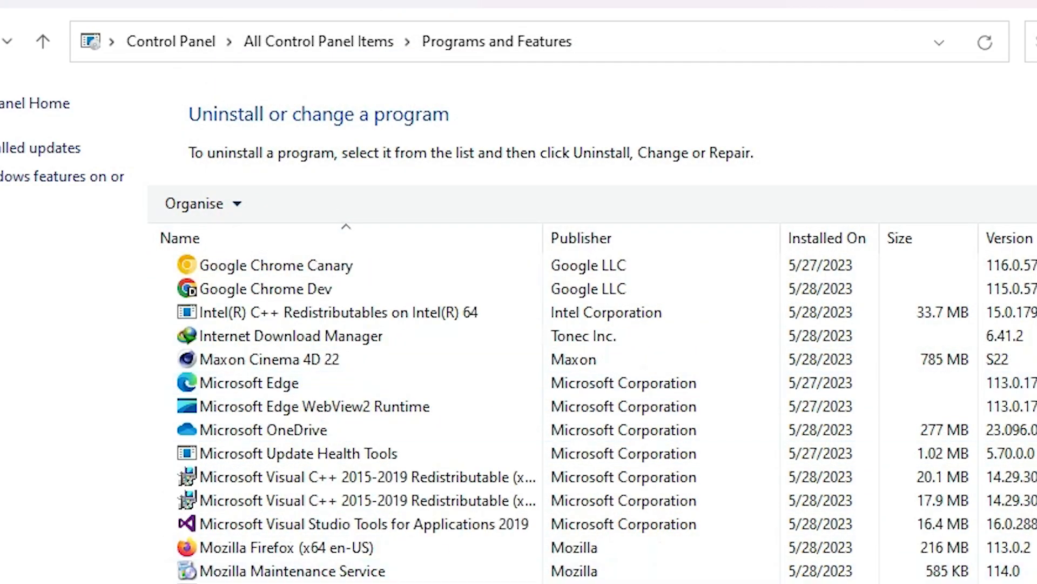